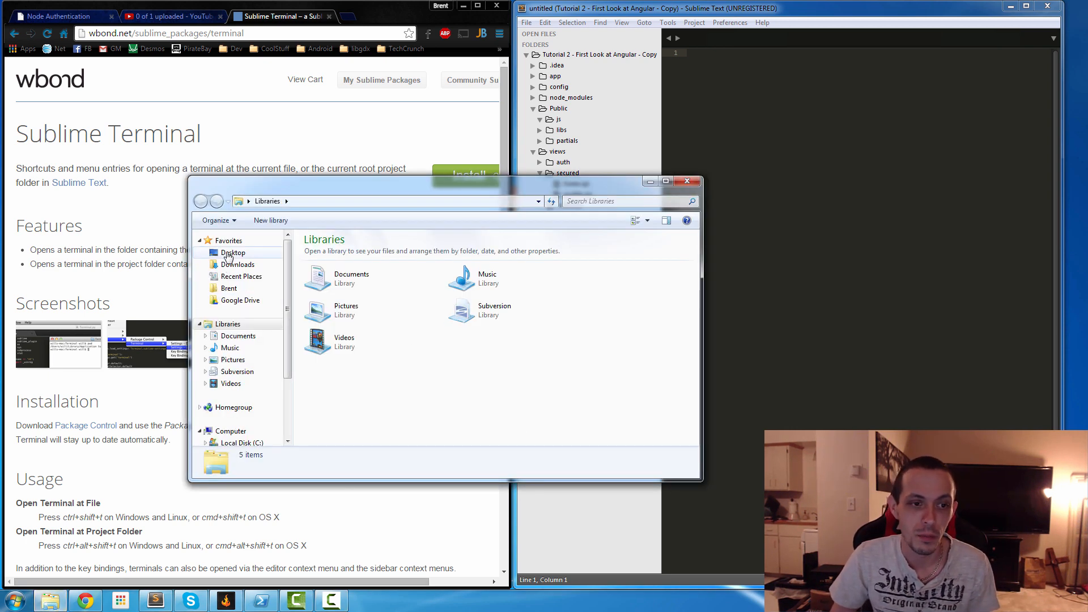
- Go to the Desktop folder in Explorer and open the Tutorials folder
left_click(232, 252)
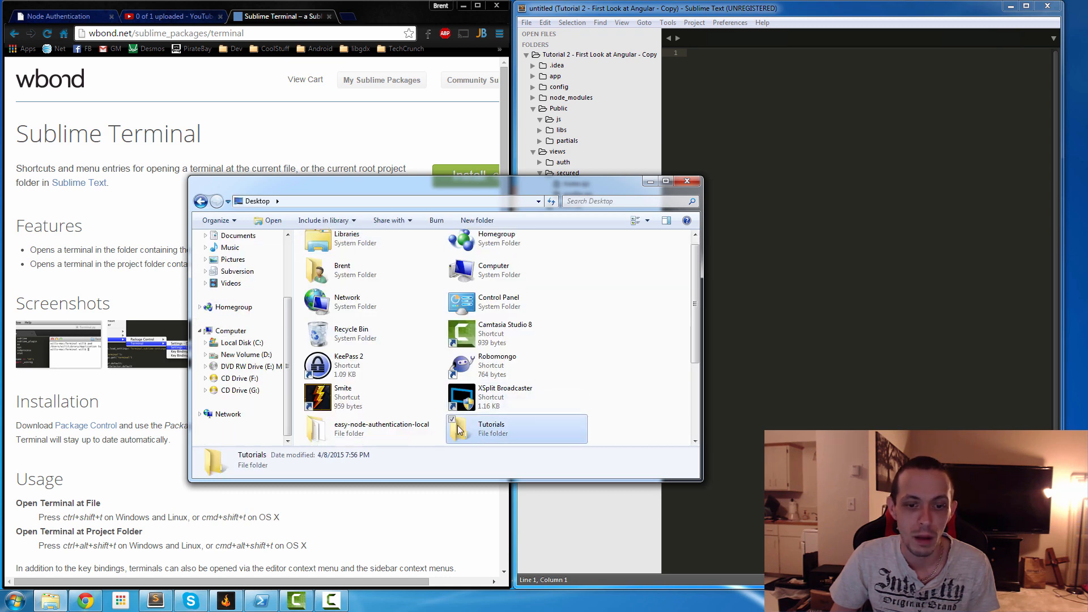
double_click(481, 428)
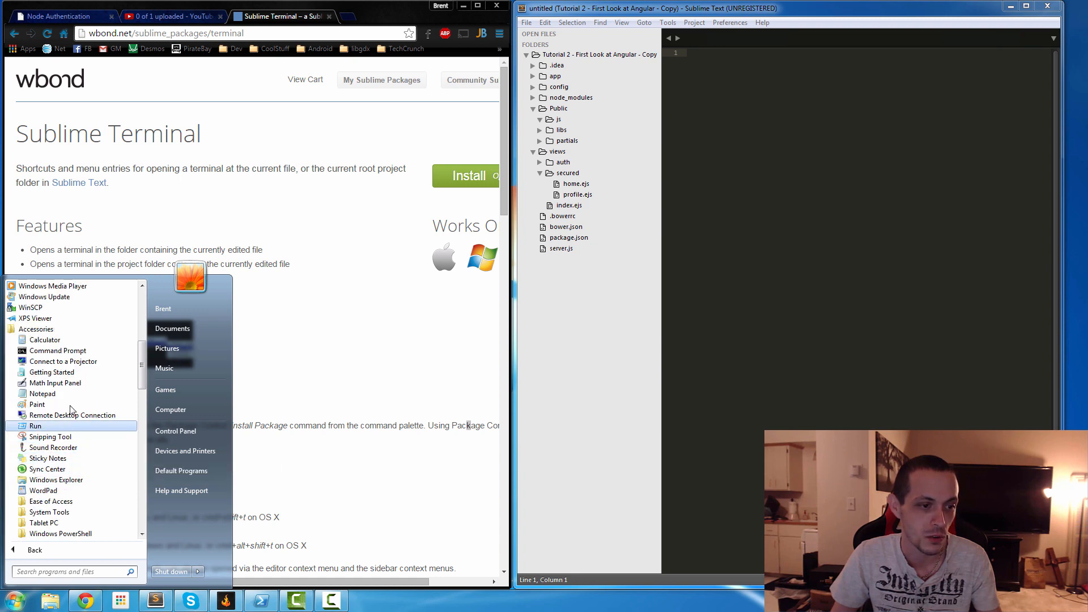
mouse_move(229, 289)
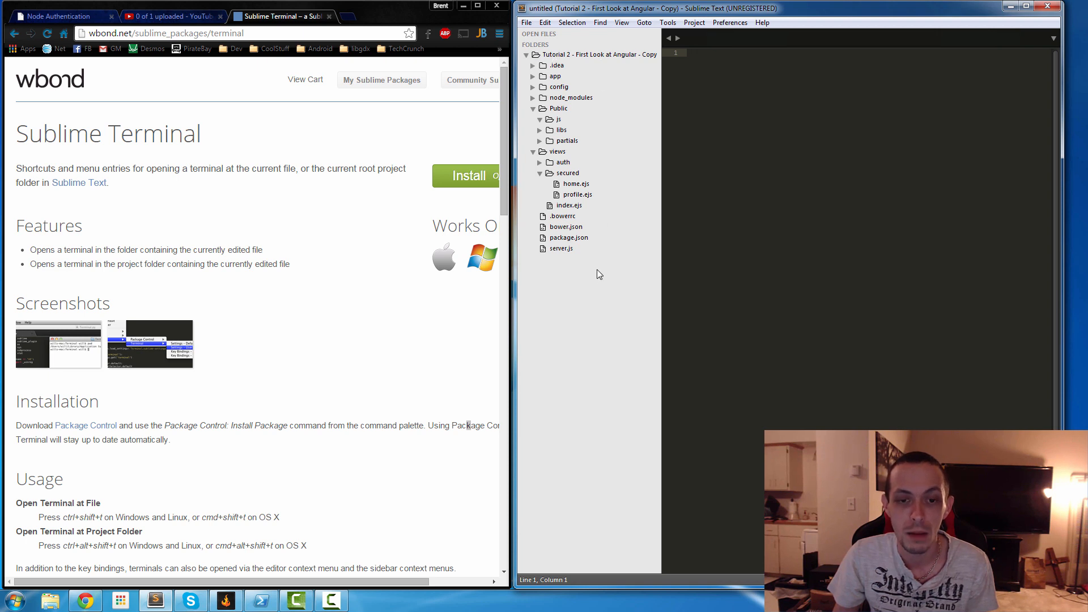
mouse_move(600, 309)
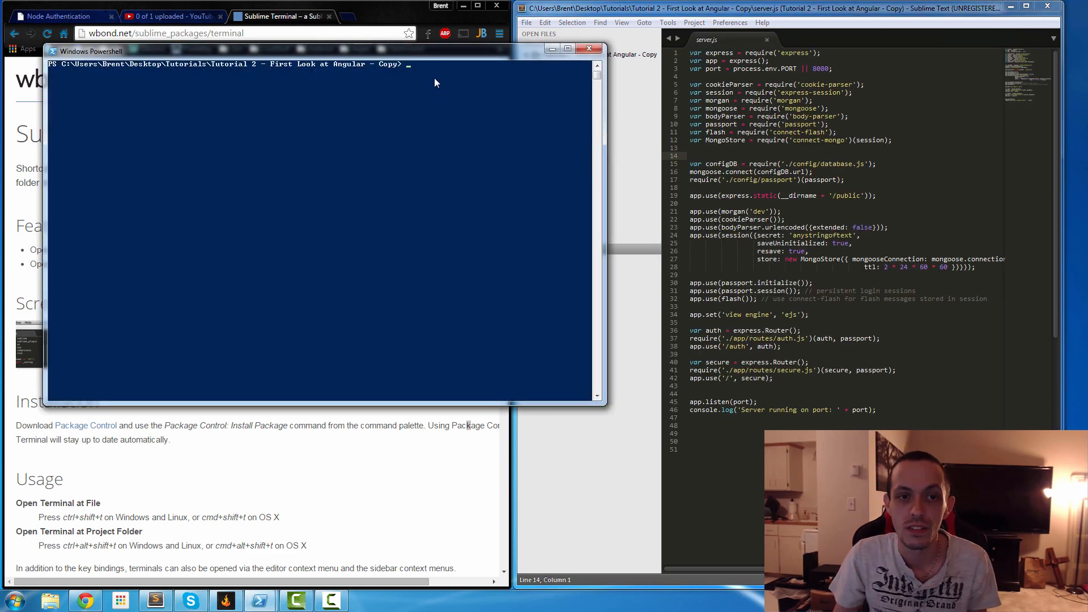
- Move the PowerShell window beside the Sublime Text editor showing server.js
left_click_drag(90, 50, 535, 181)
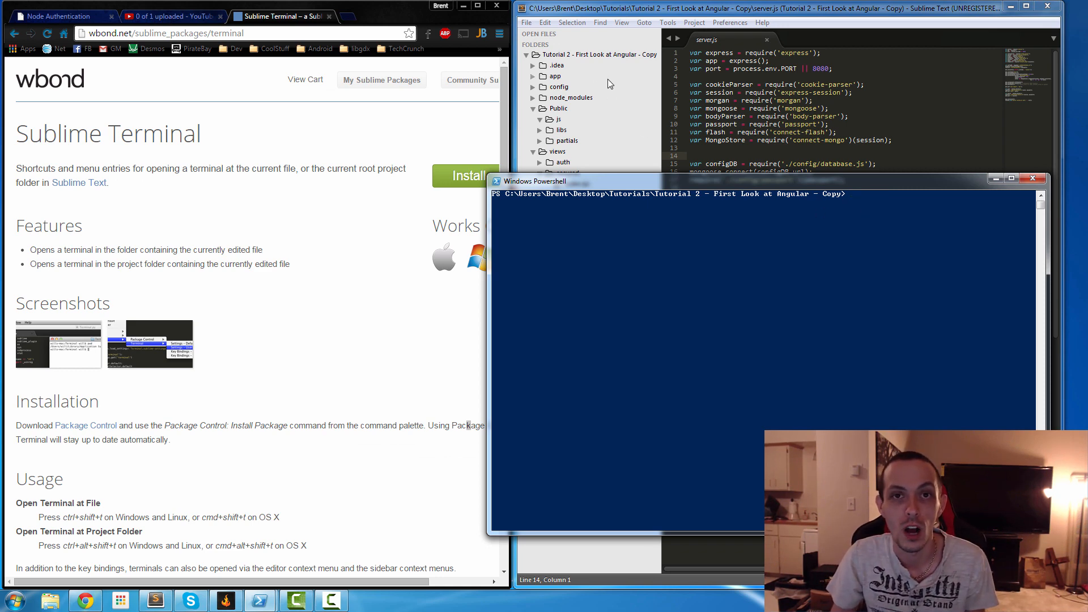
mouse_move(863, 225)
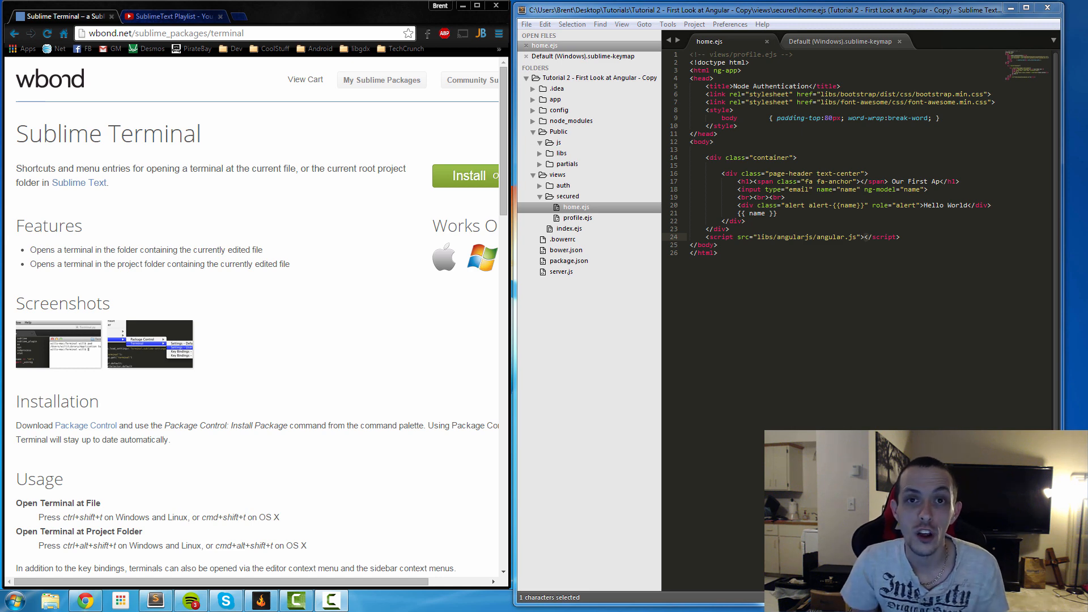
mouse_move(734, 28)
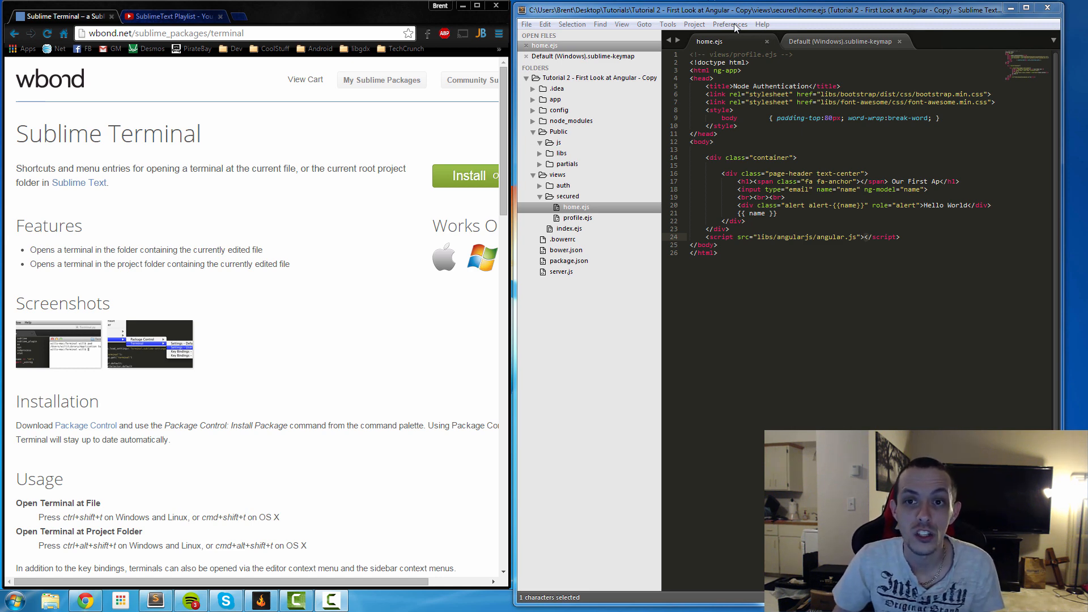
- Bring up Package Control's Install Package list via Preferences and filter it with 'Termi'
left_click(729, 24)
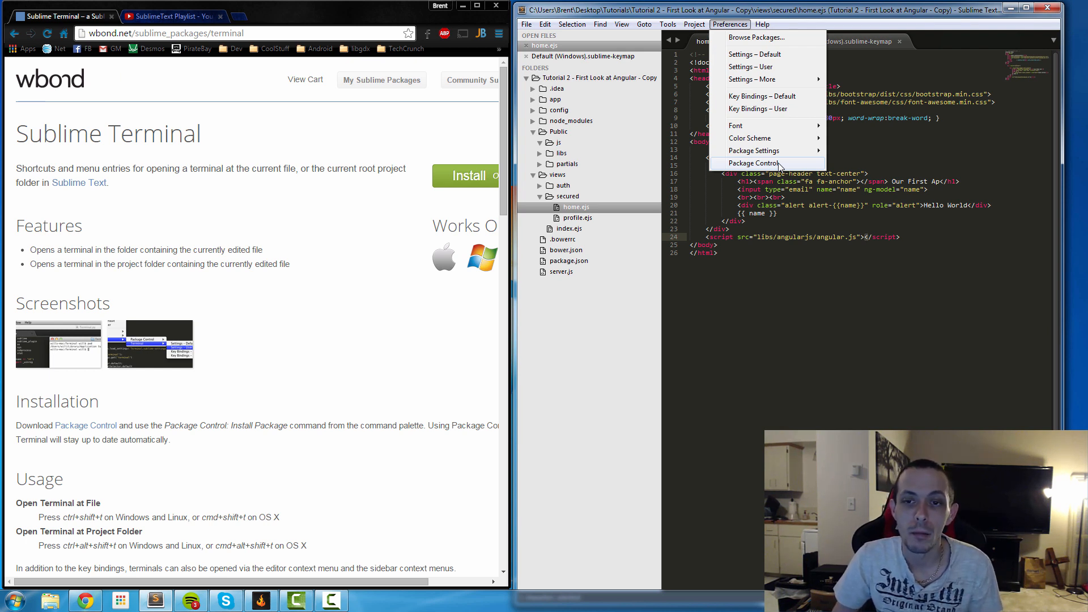
mouse_move(750, 67)
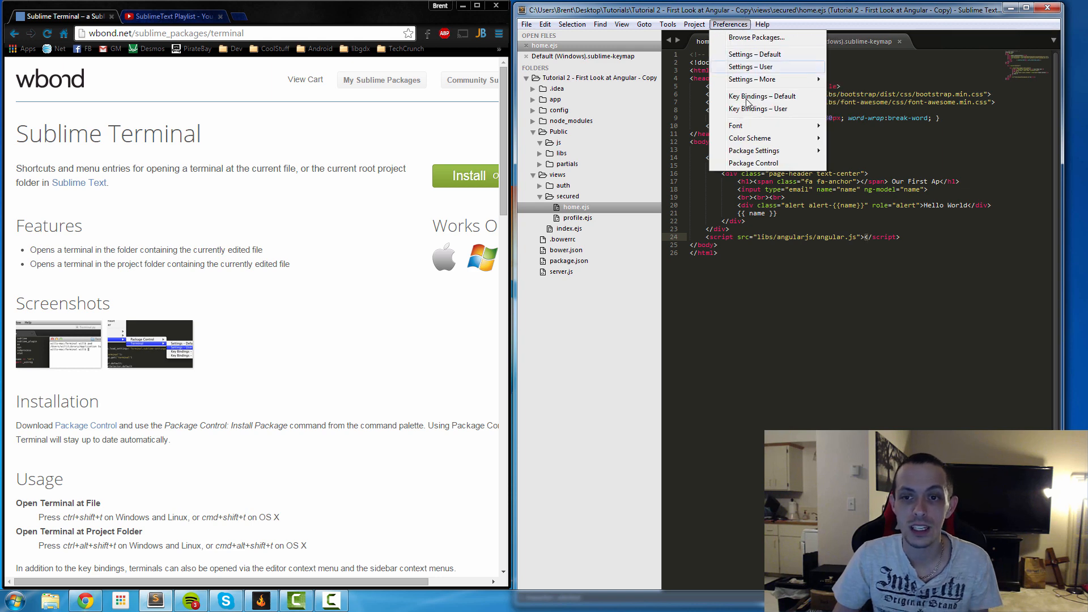
left_click(753, 163)
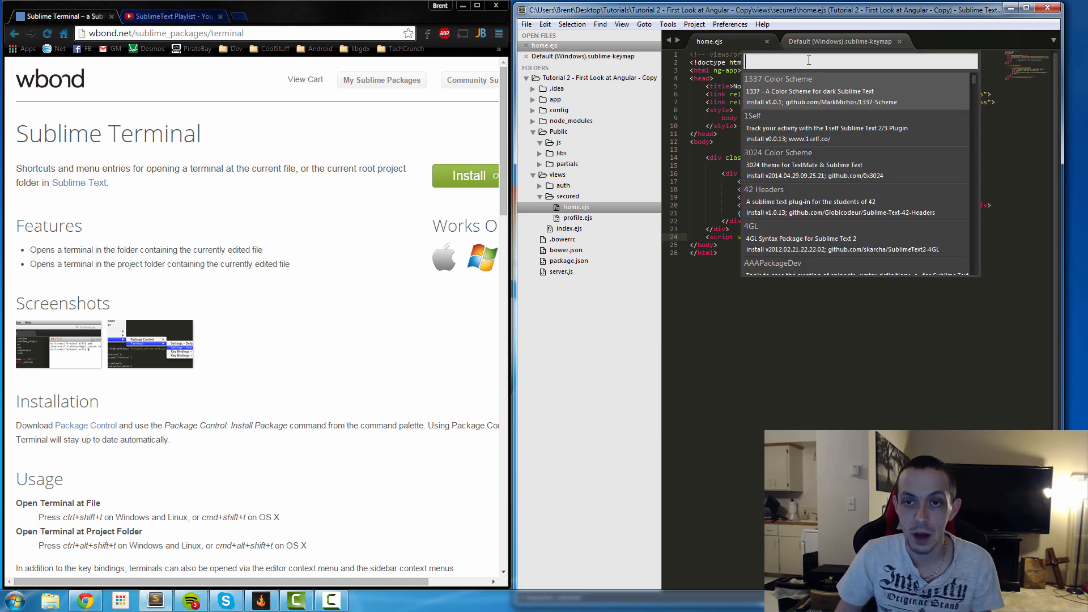
type("Termi")
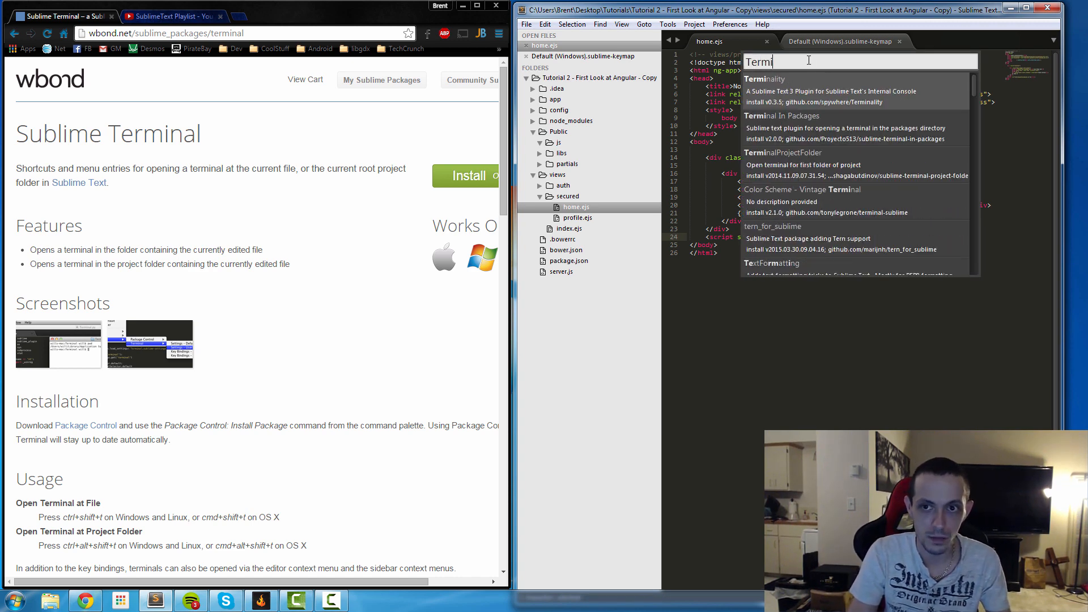